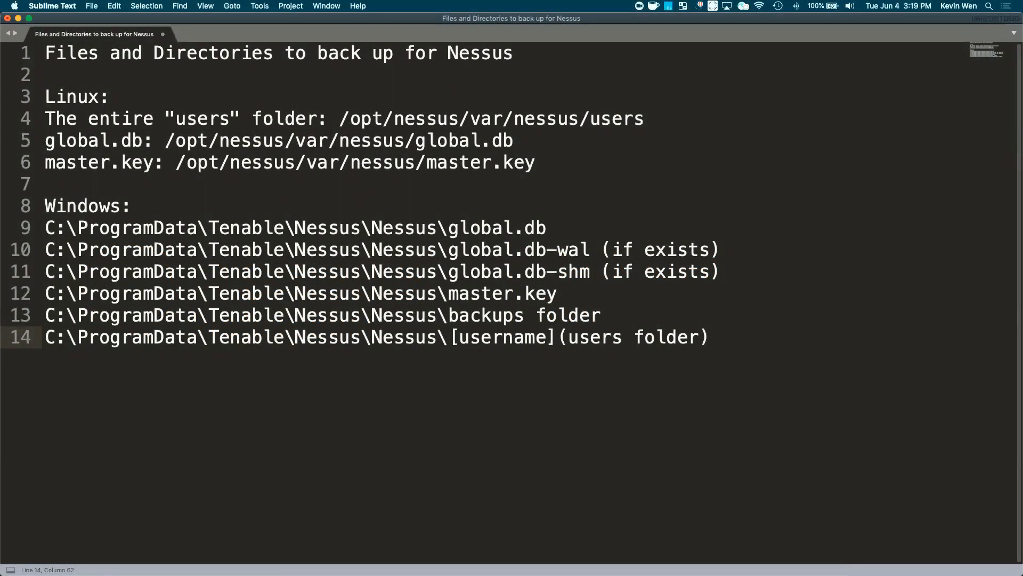
mouse_move(686, 74)
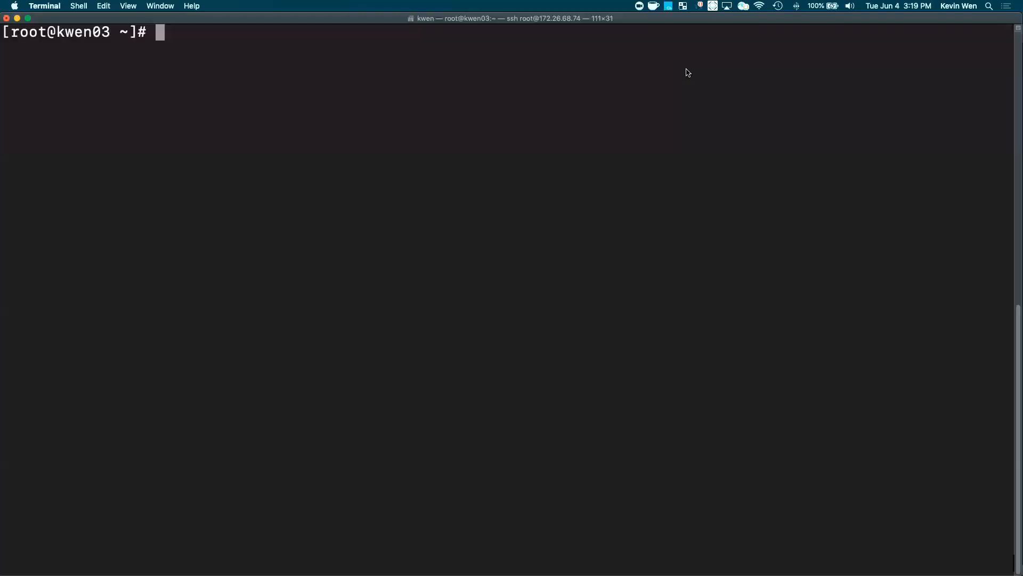
mouse_move(686, 69)
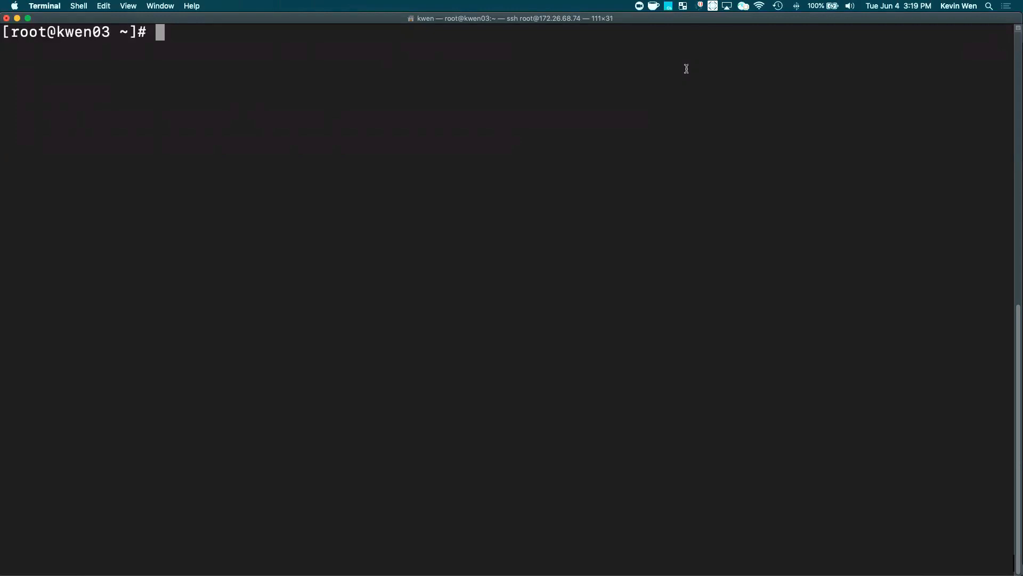
Run 'service nessusd status' to confirm nessusd is loaded and running.
type("ser")
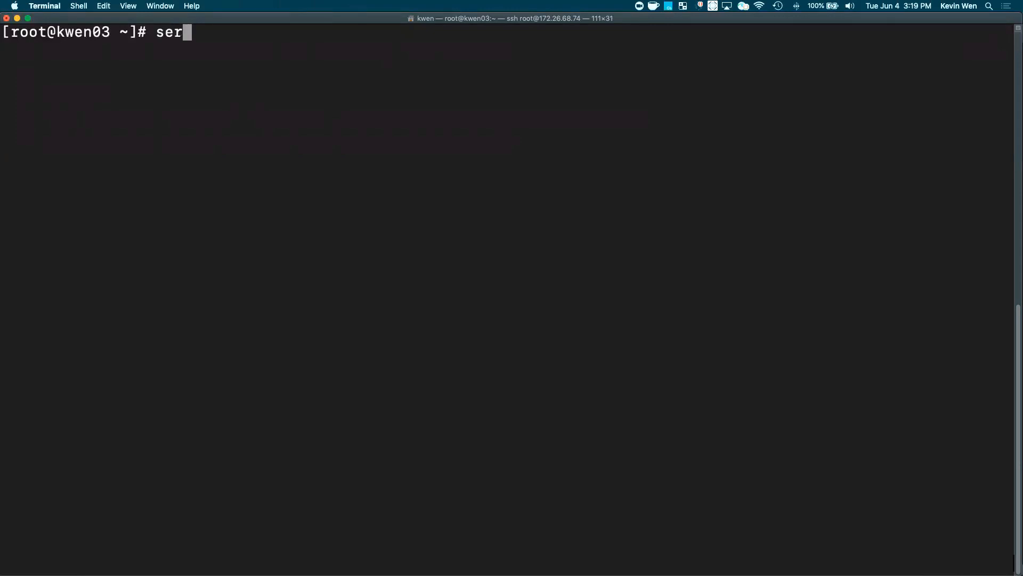
type("vice")
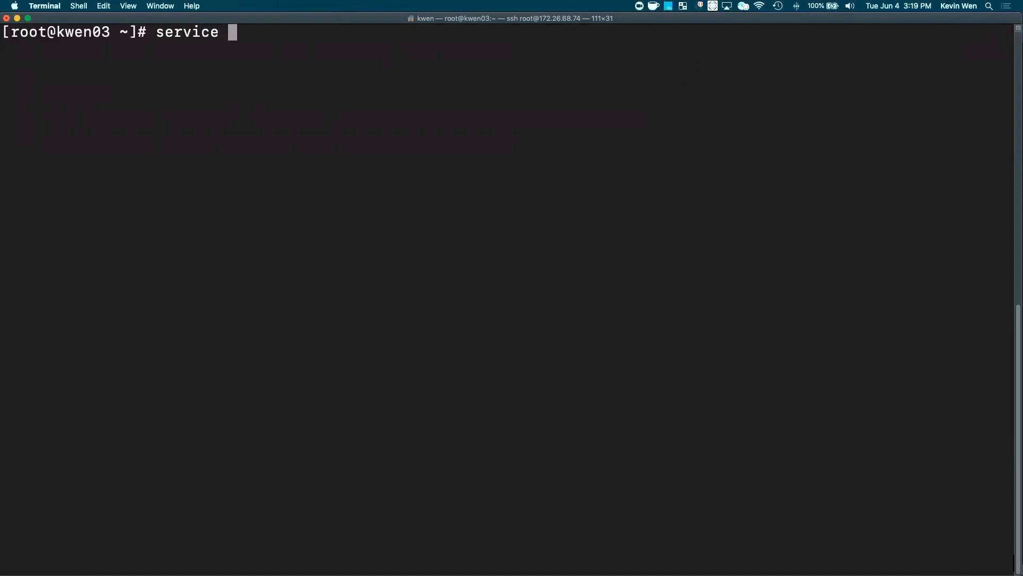
type("nes")
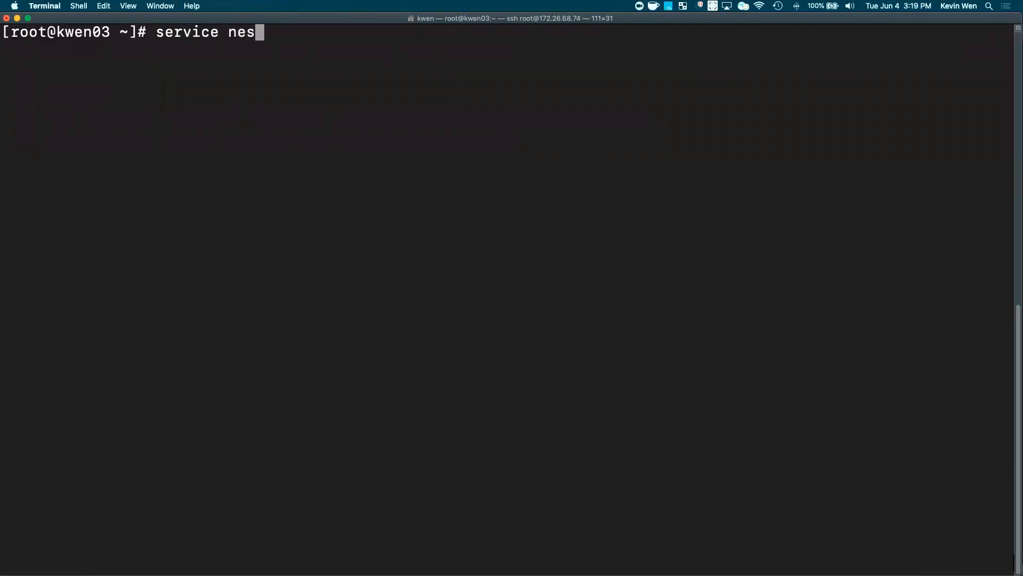
type("susd st")
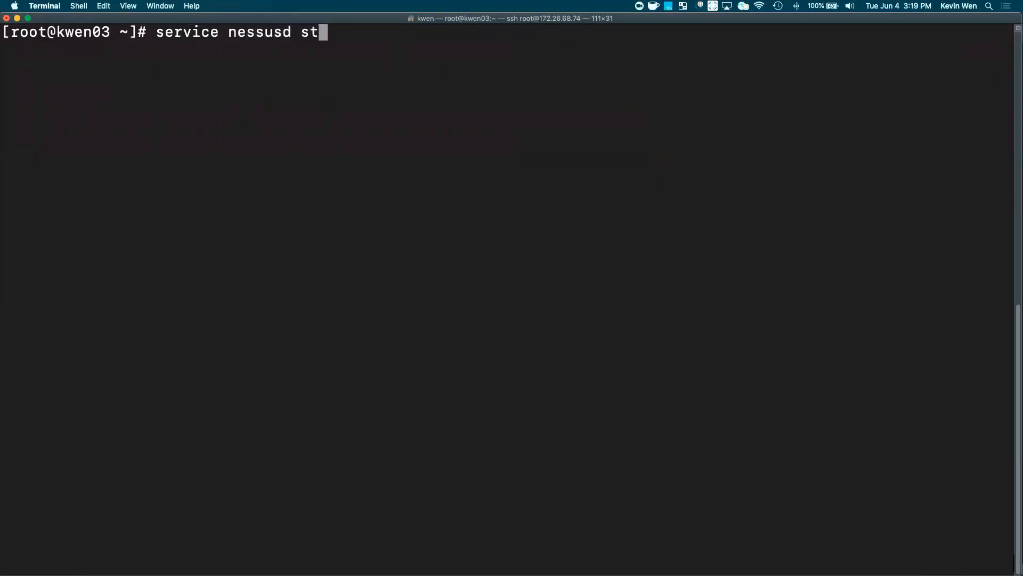
type("atus")
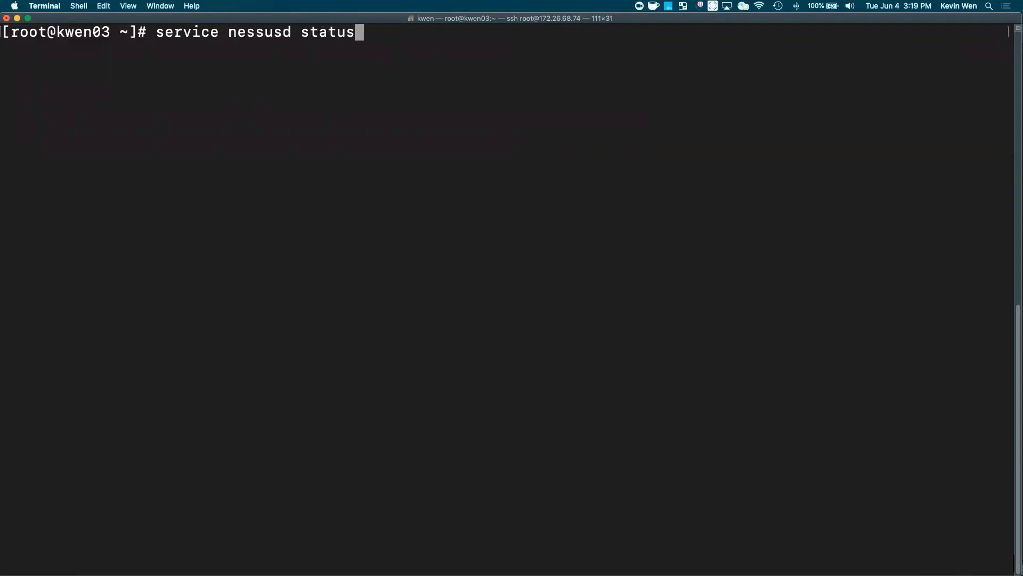
key("Return")
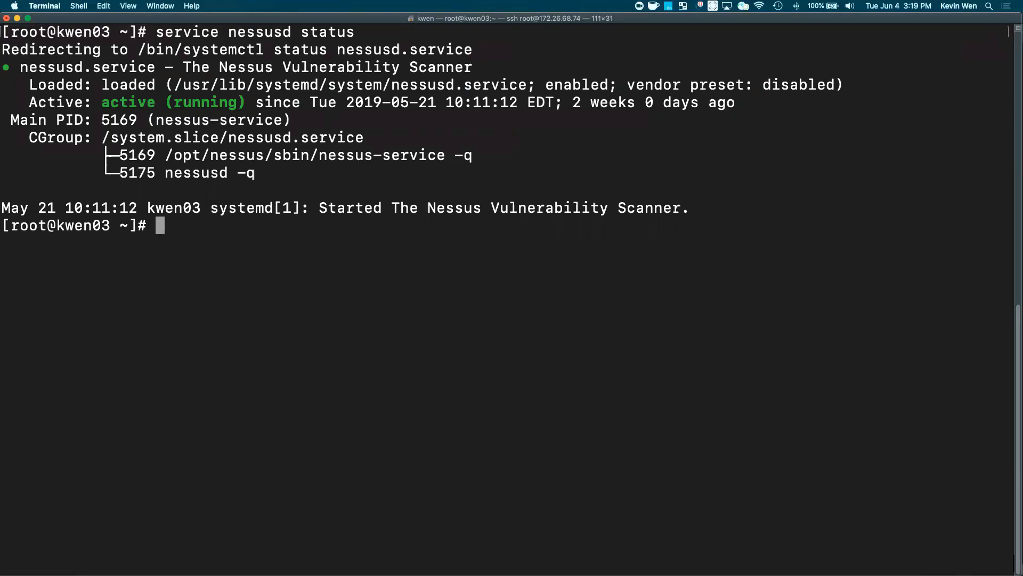
Run 'service nessusd stop', then re-check status to confirm it is inactive (dead).
type("service nessusd status")
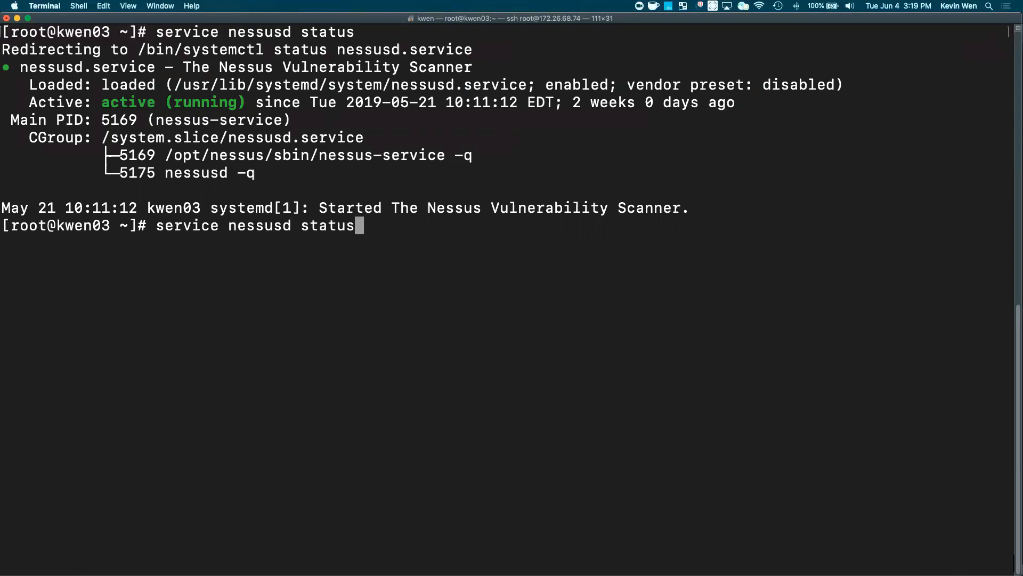
key("Backspace")
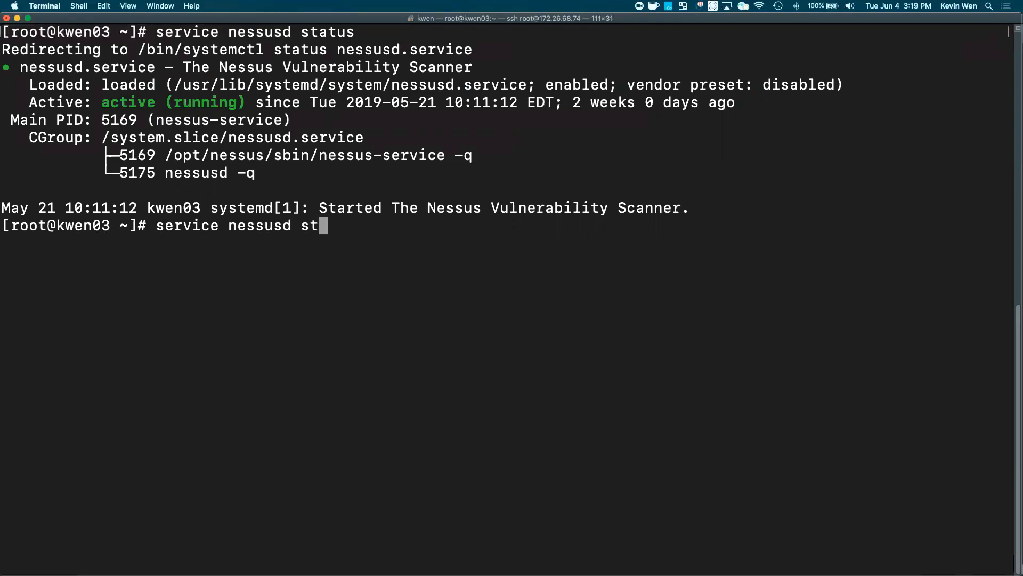
key("Return")
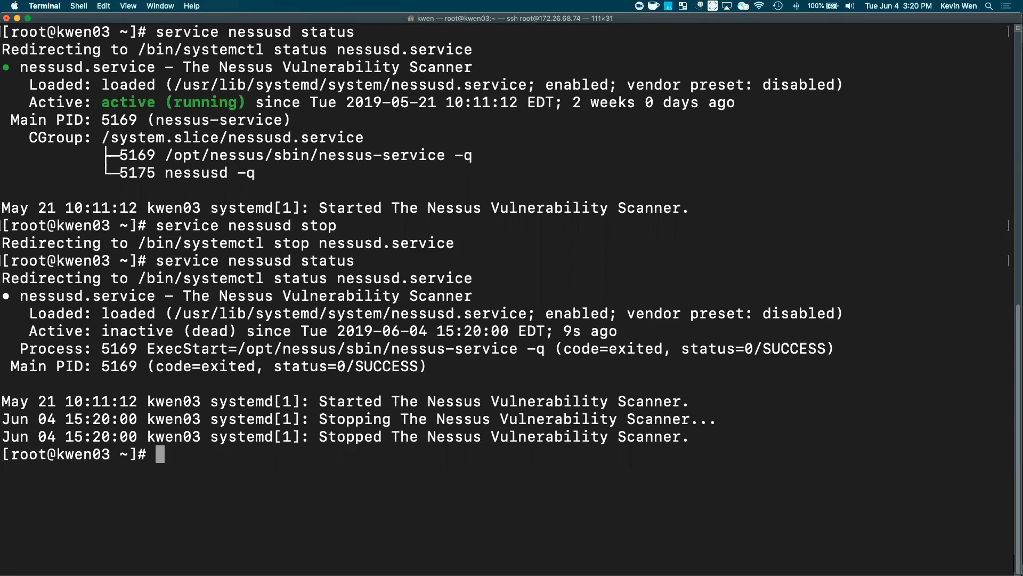
Type 'tar -zcvf /tmp/nessus_backup.tar.gz /opt/nessus' at the prompt without running it.
type("t")
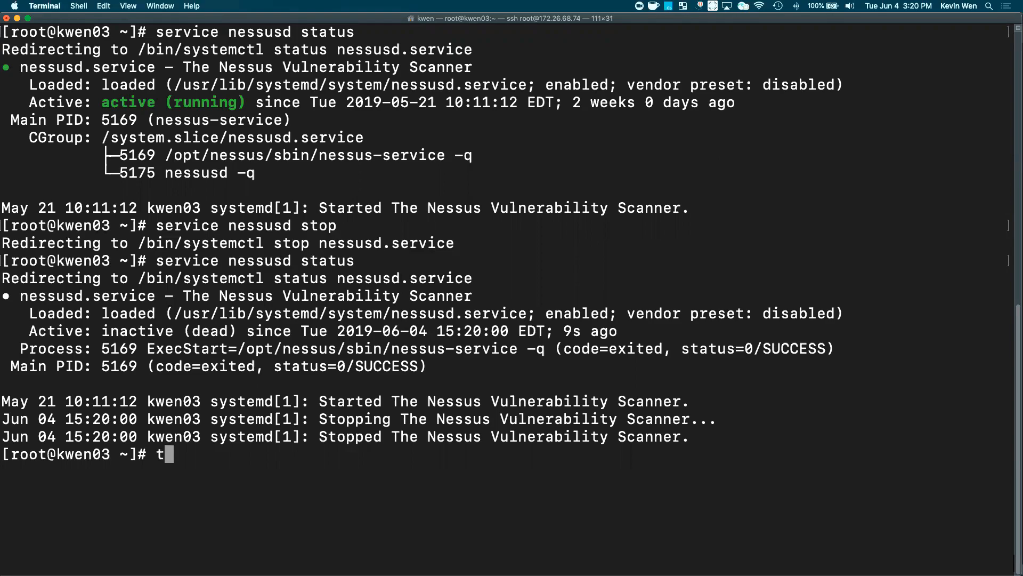
type("ar -")
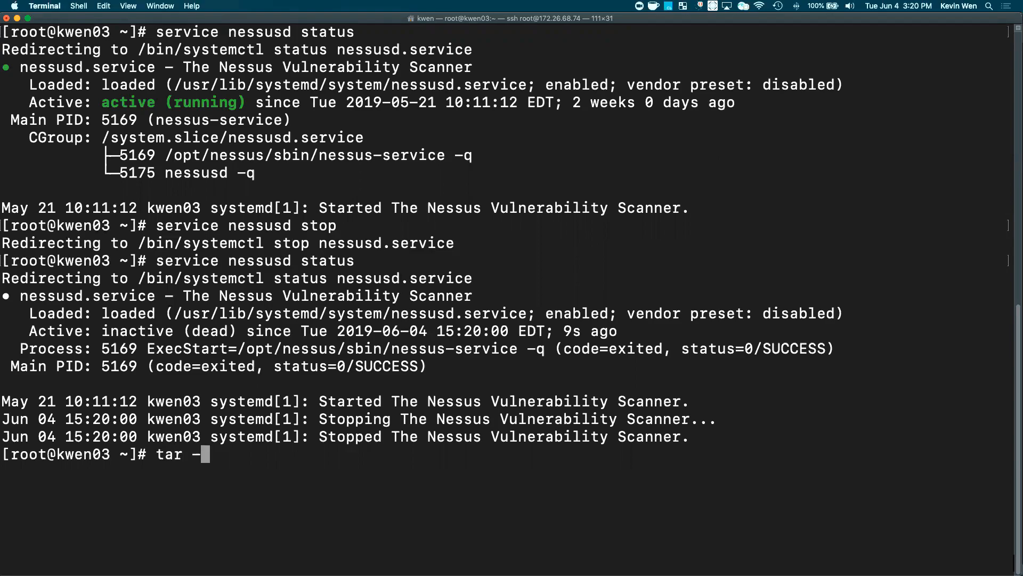
type("zc")
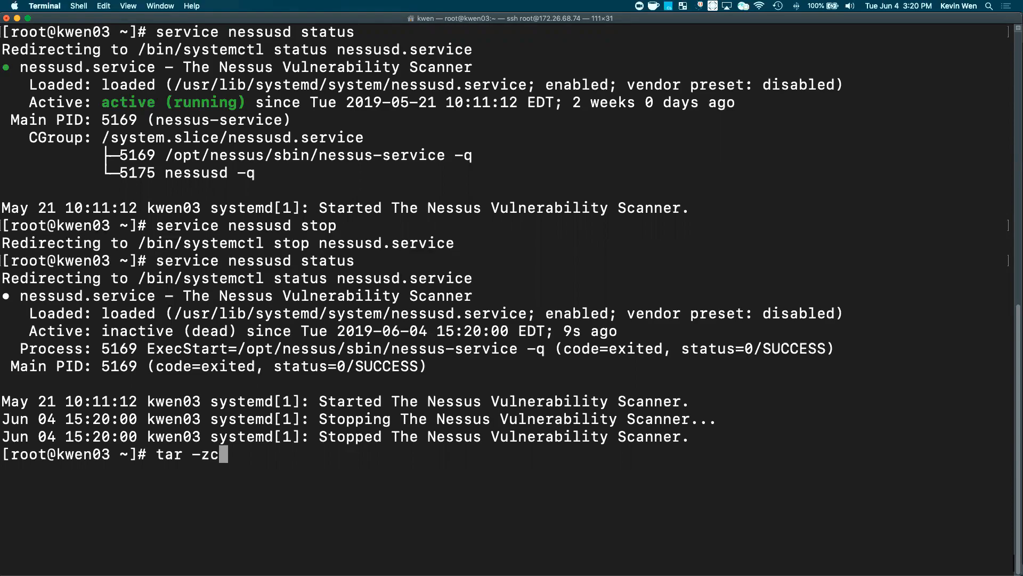
type("vf")
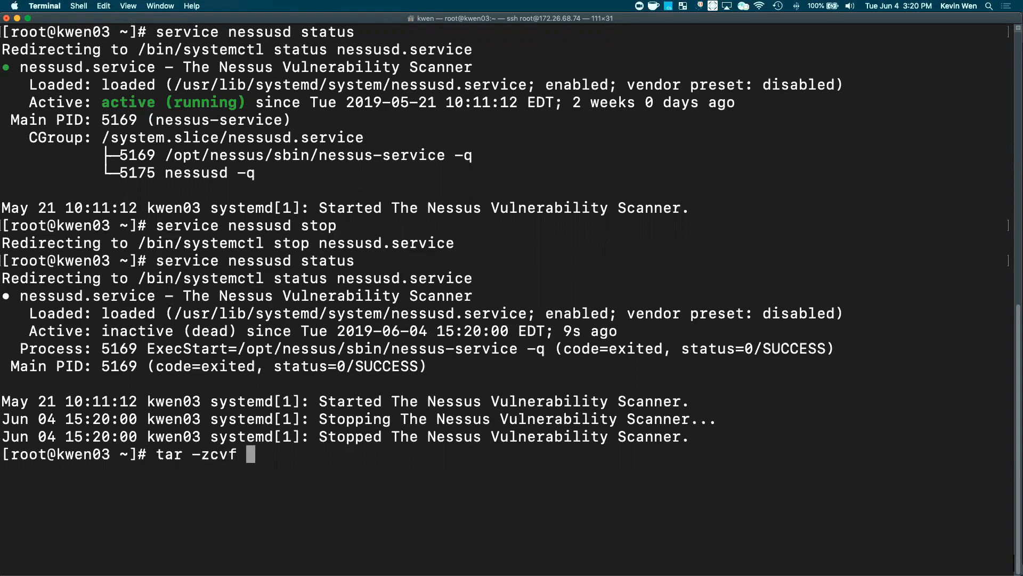
type("/tmp/")
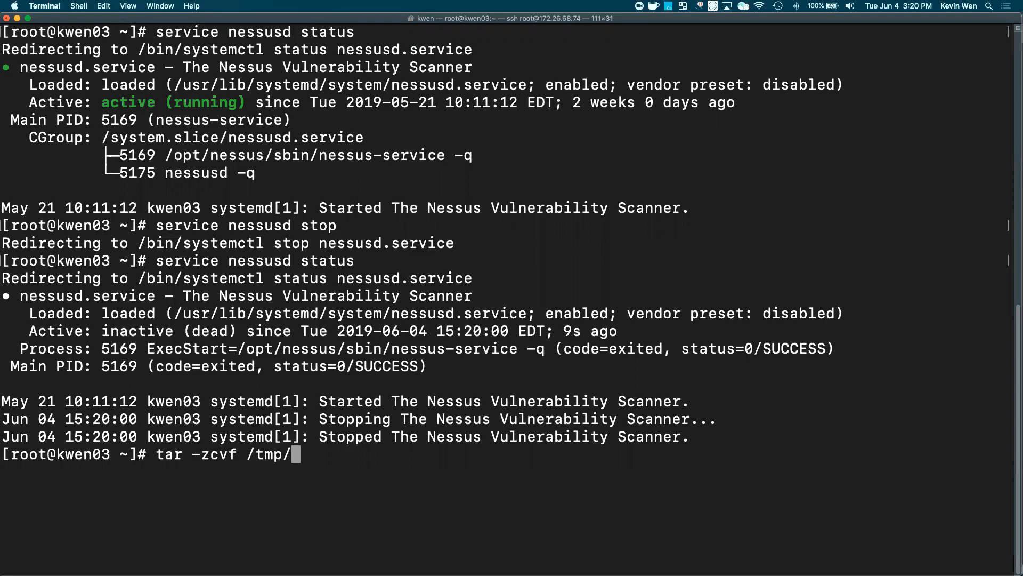
type("nessu")
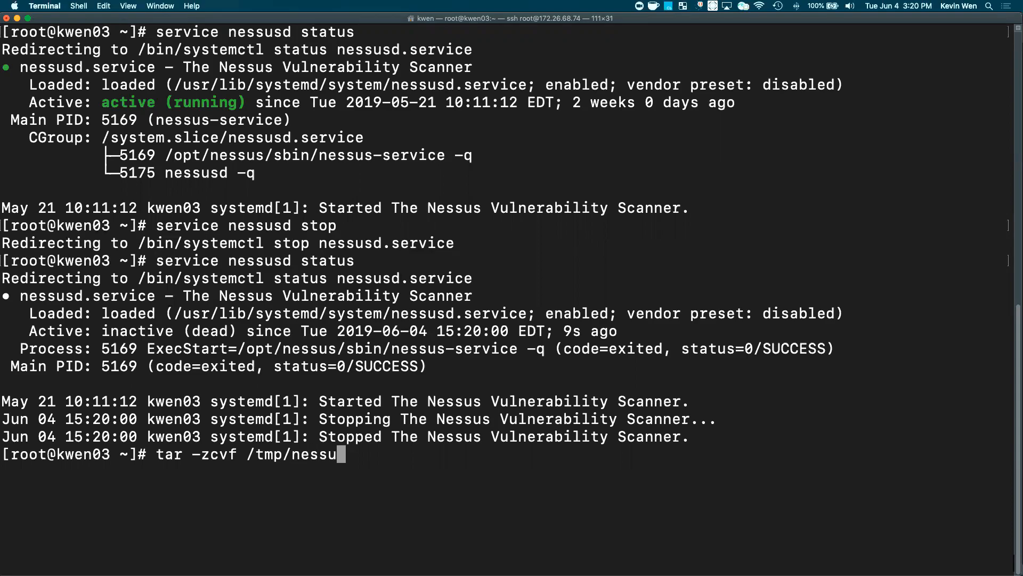
type("_backu")
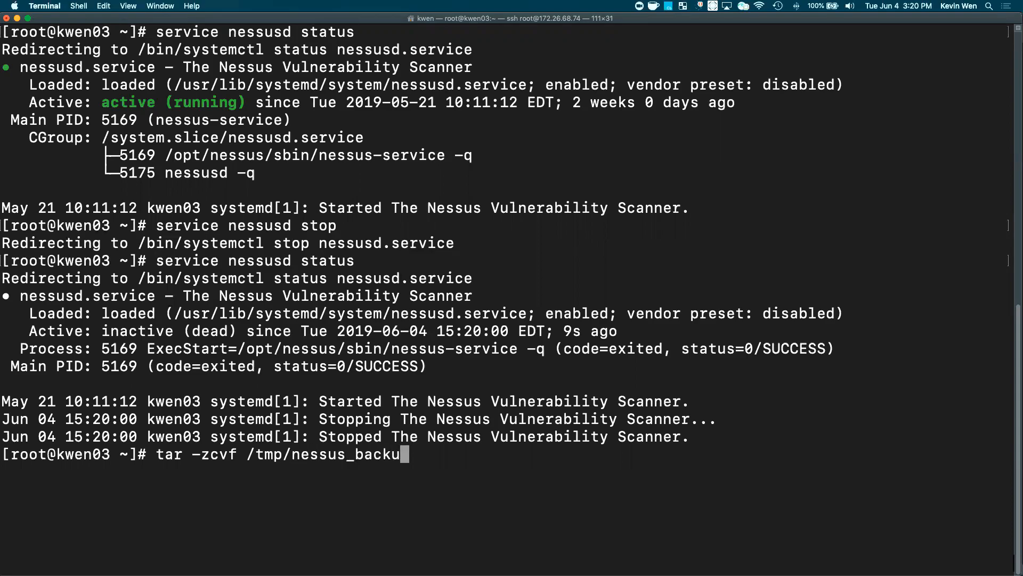
type("p.tar.g")
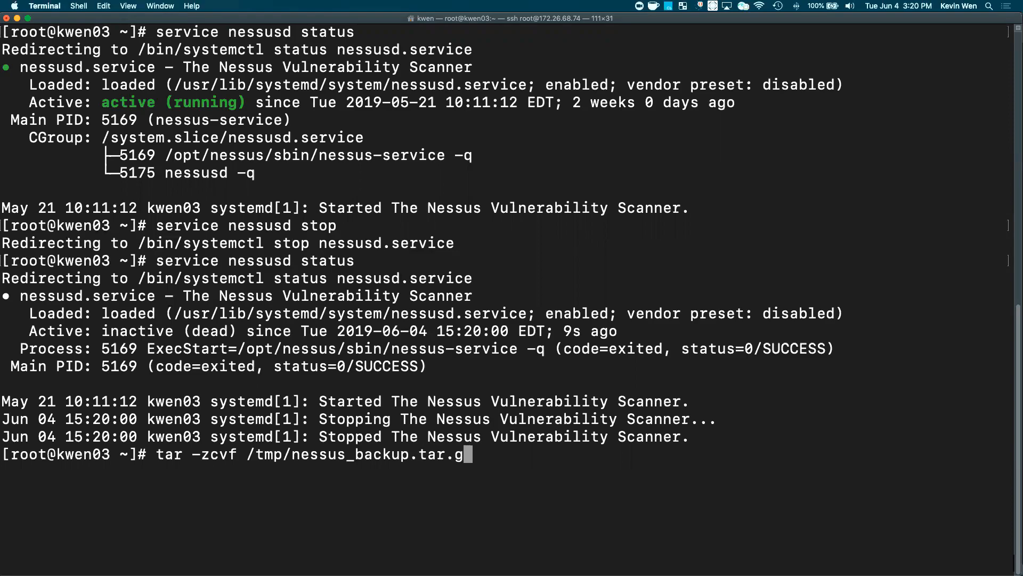
type("z /")
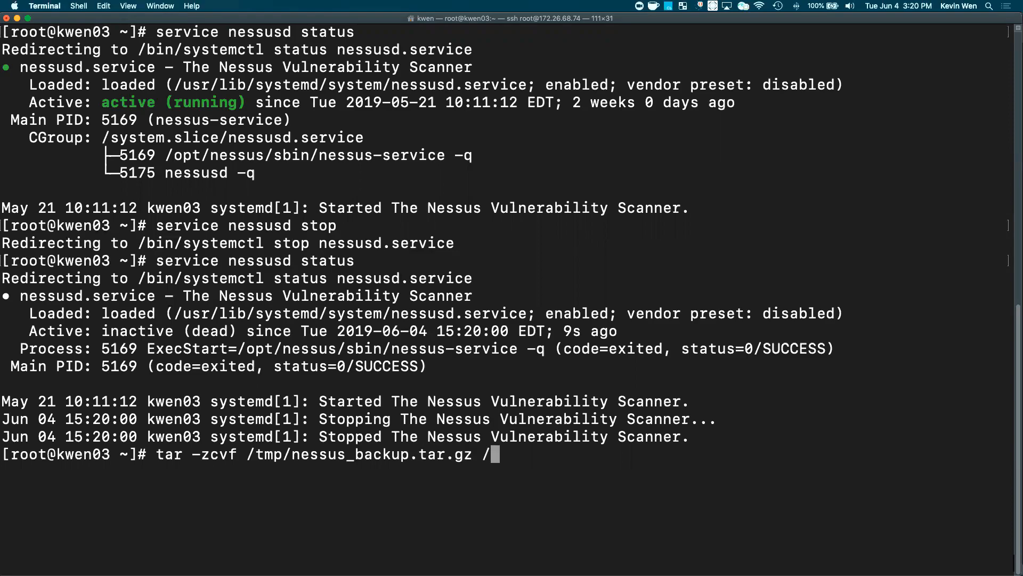
type("opt/nesss")
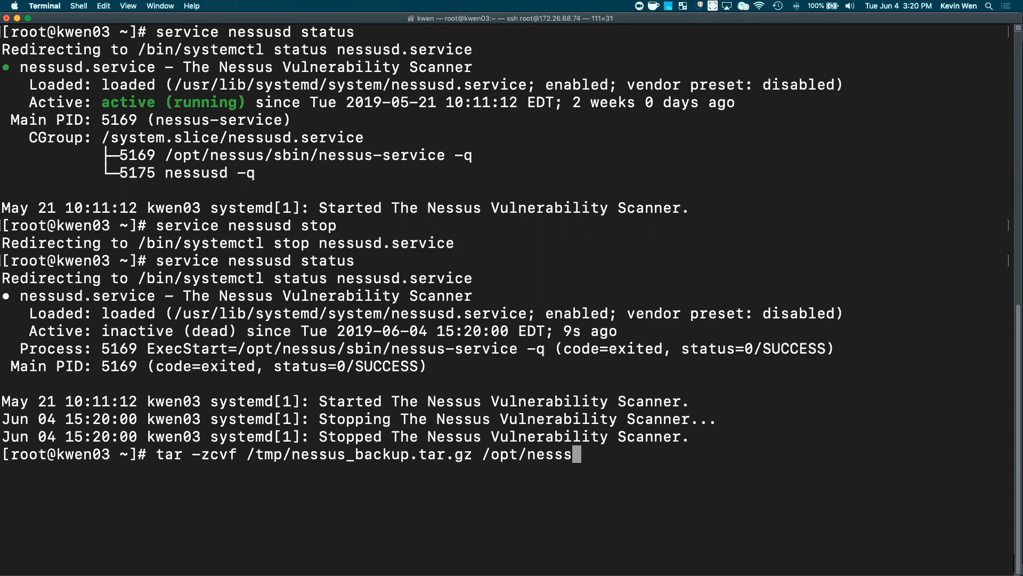
type("us")
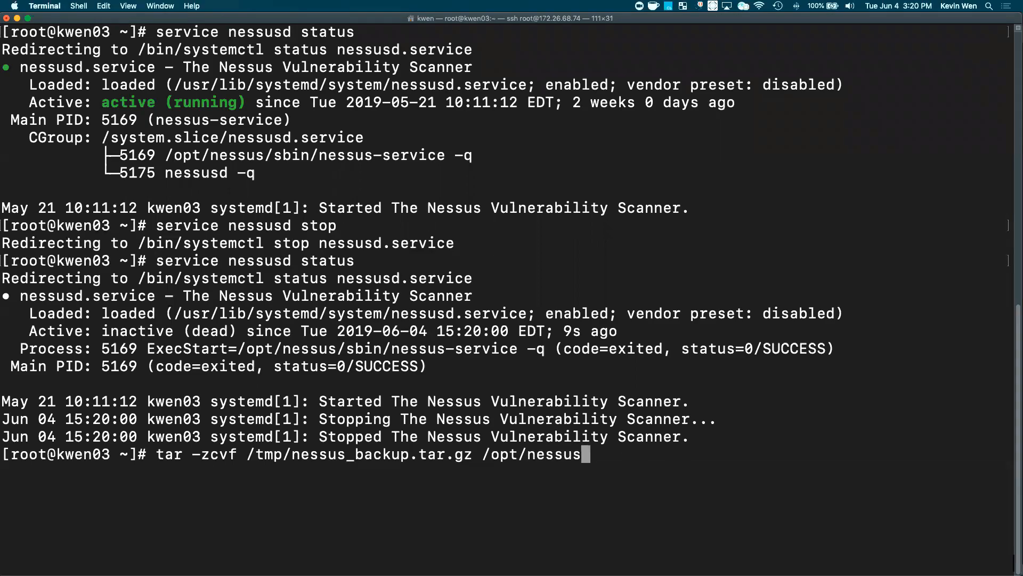
Run the tar archive of /opt/nessus and let the file listing finish.
key("Return")
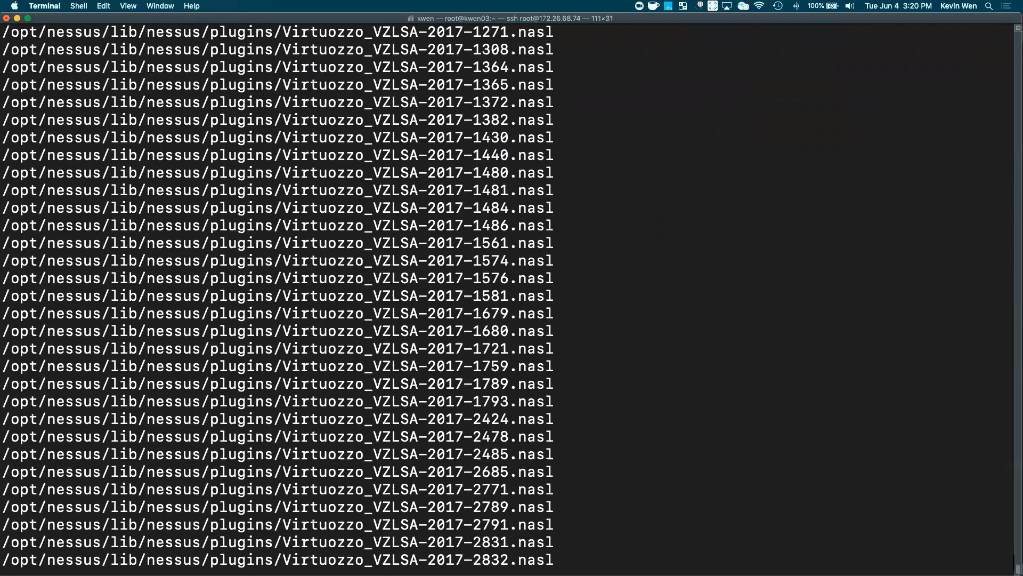
scroll("down", 3)
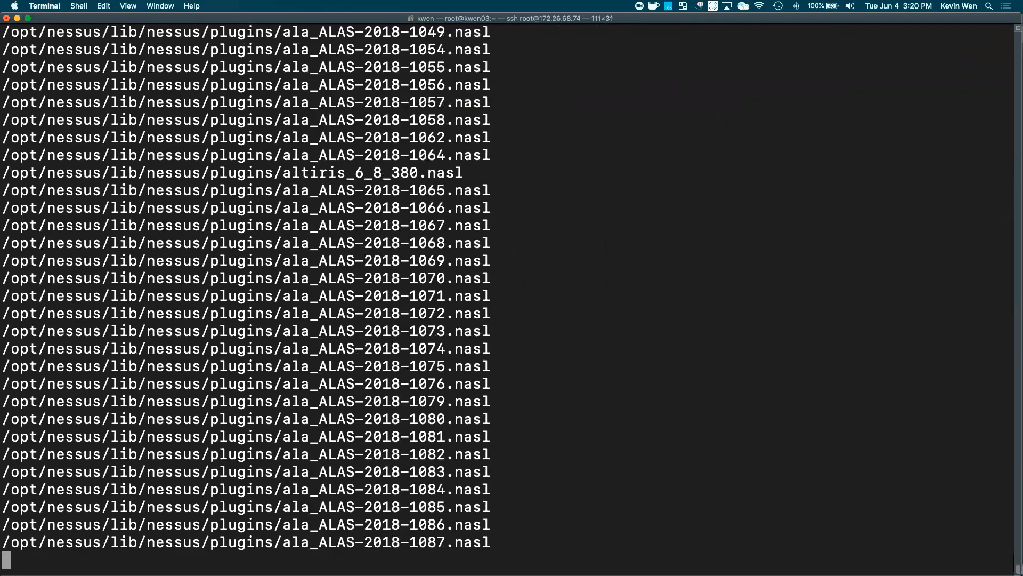
scroll("down", 3)
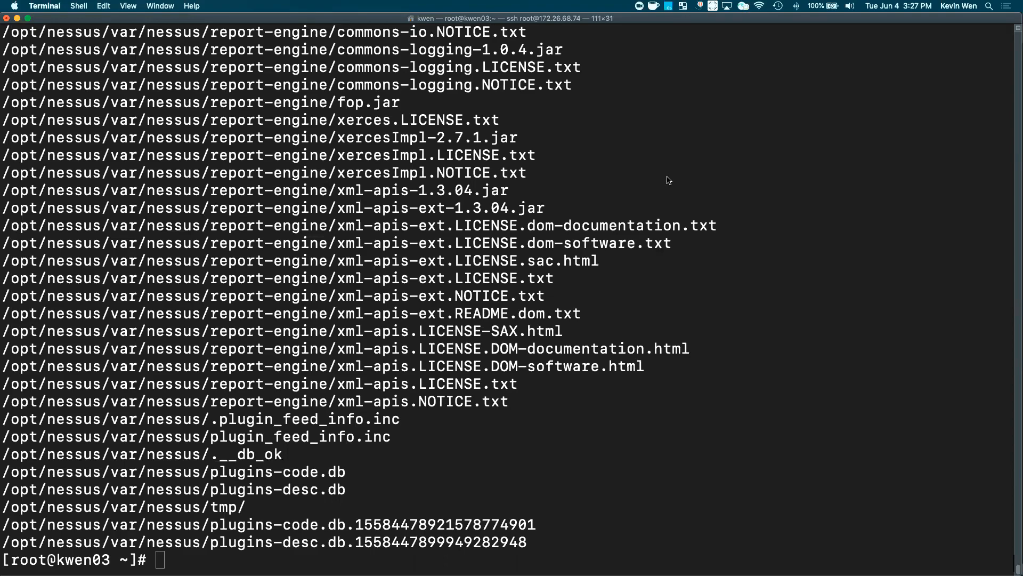
mouse_move(663, 210)
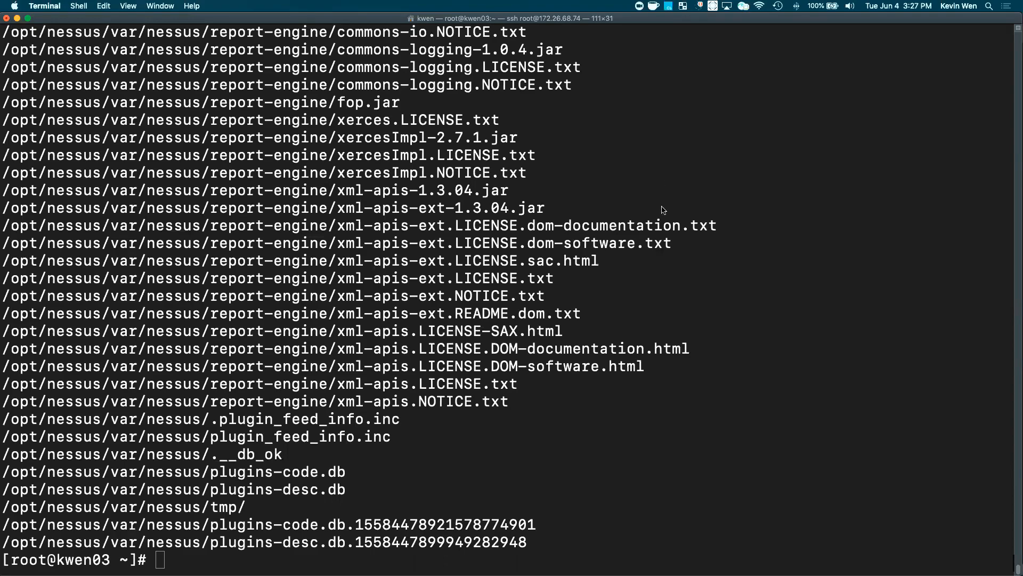
type("cd /")
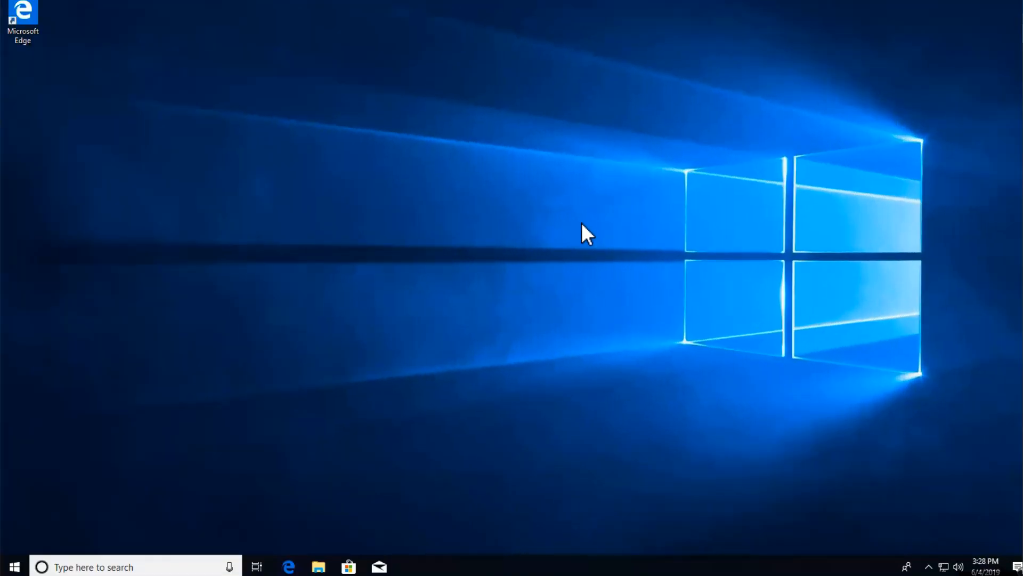
mouse_move(368, 334)
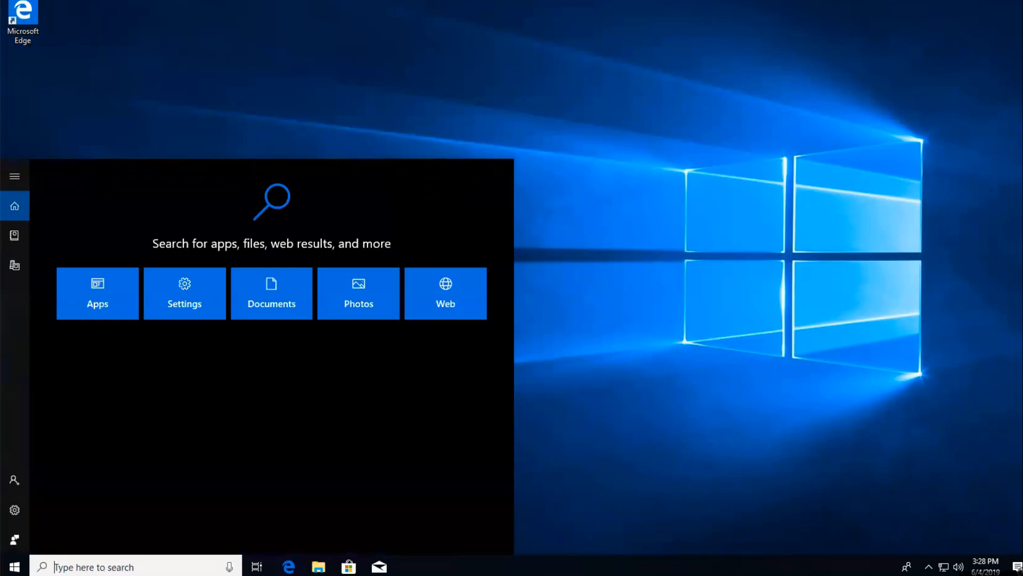
Run net stop "tenable nessus" in an administrator Command Prompt.
type("cmd")
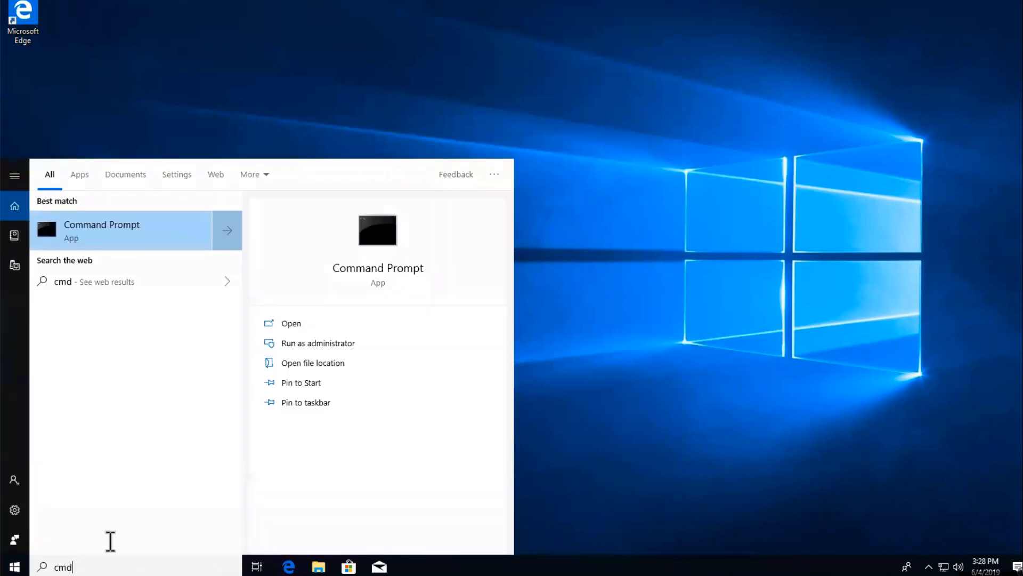
left_click(291, 322)
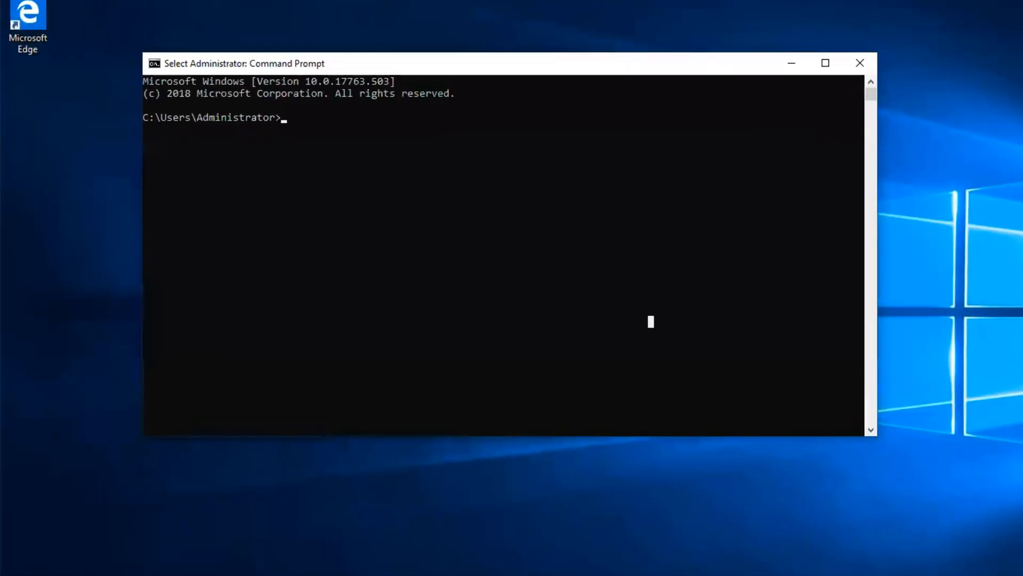
mouse_move(475, 254)
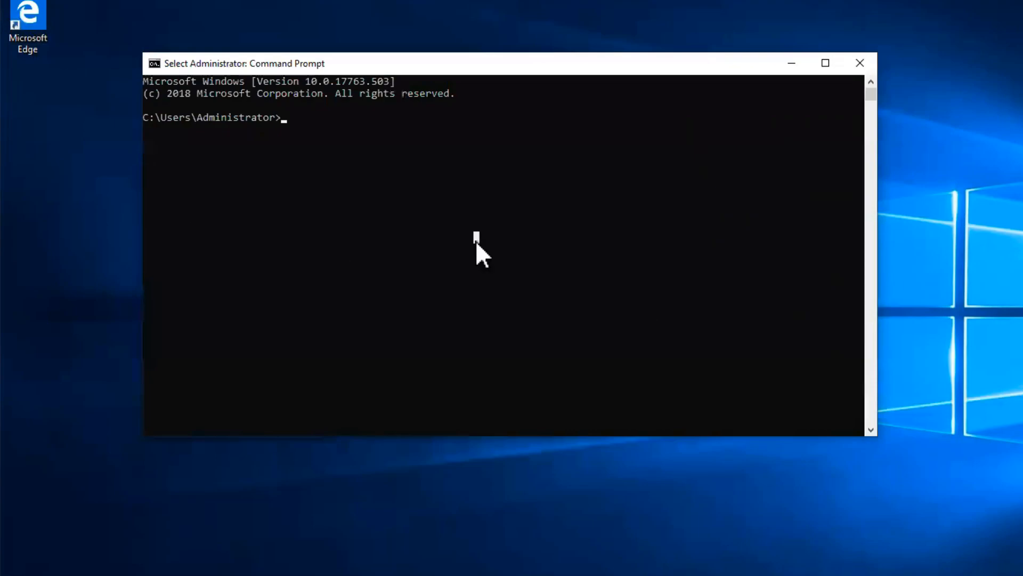
type("net st")
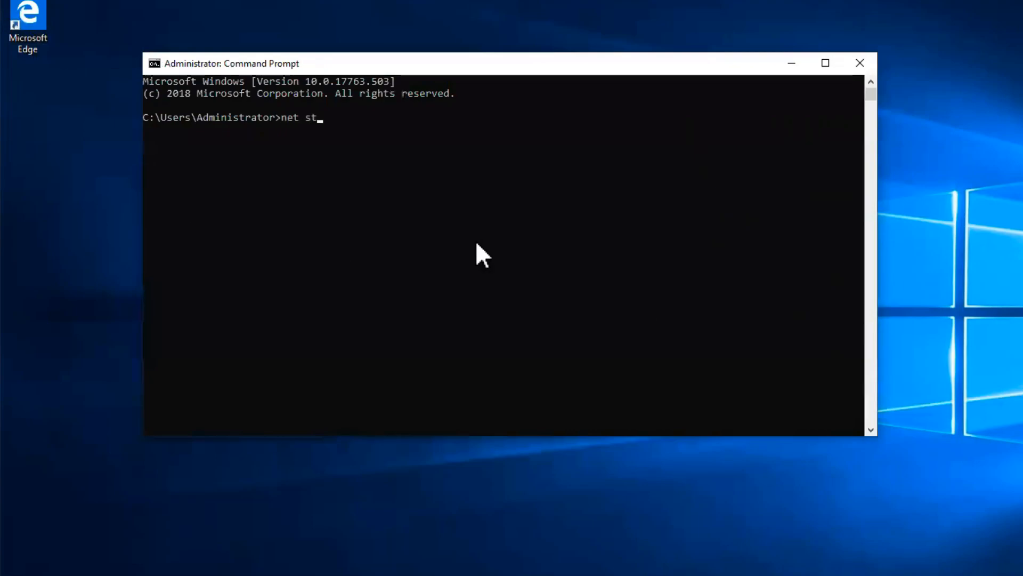
type("op \"tenable nessus")
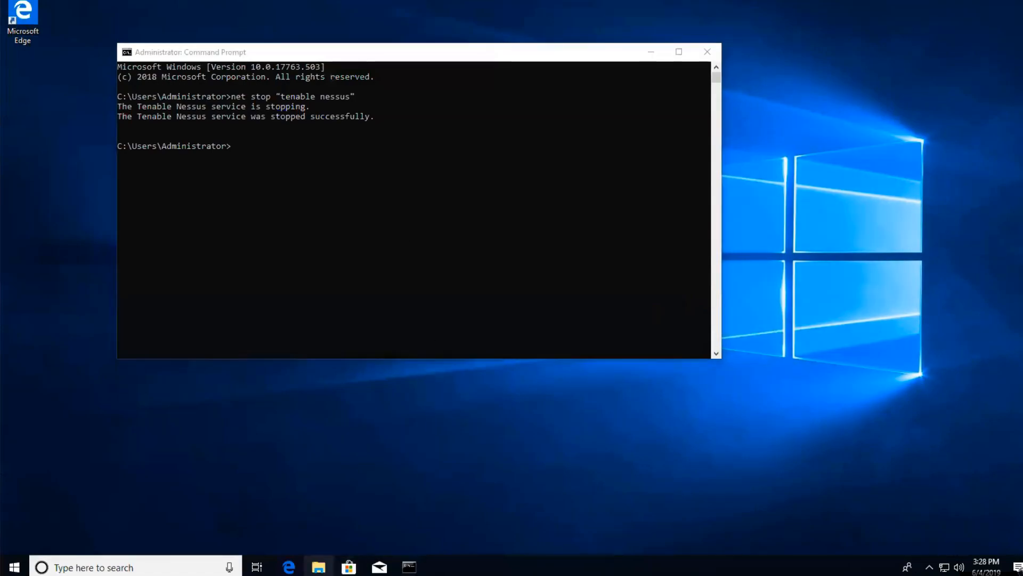
Browse to Local Disk (C:) in File Explorer and enable Hidden items.
left_click(319, 567)
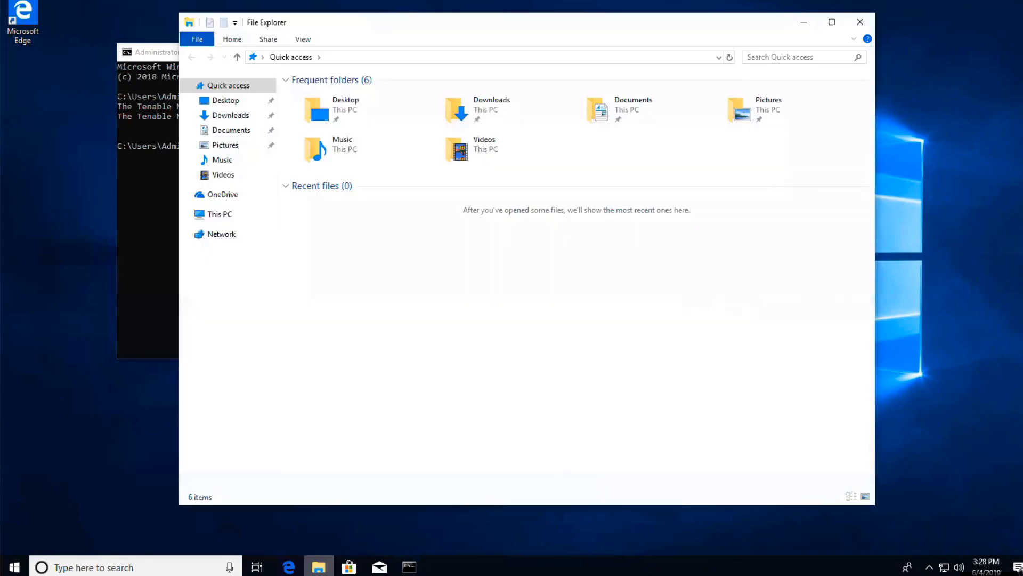
left_click(219, 214)
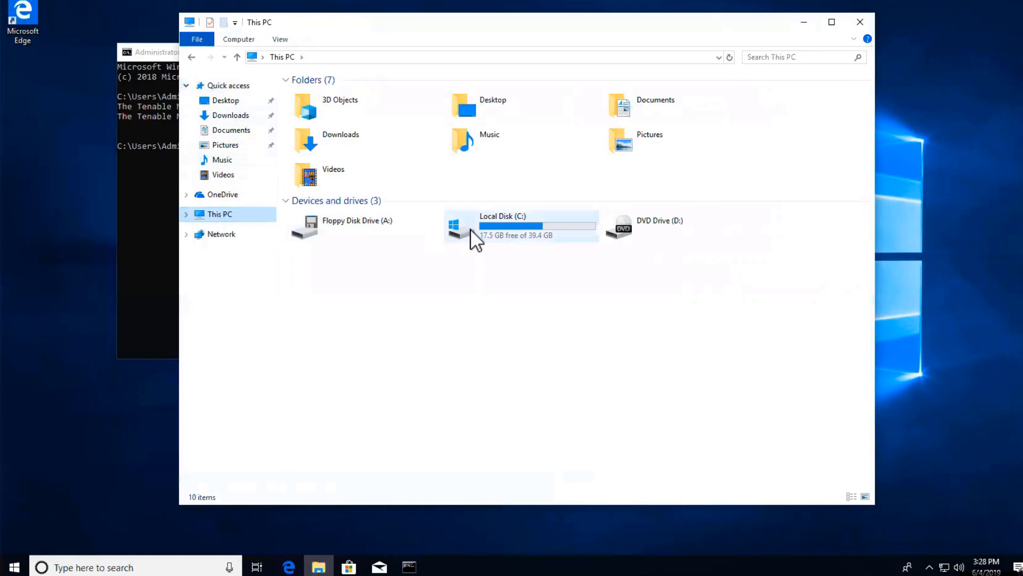
double_click(503, 225)
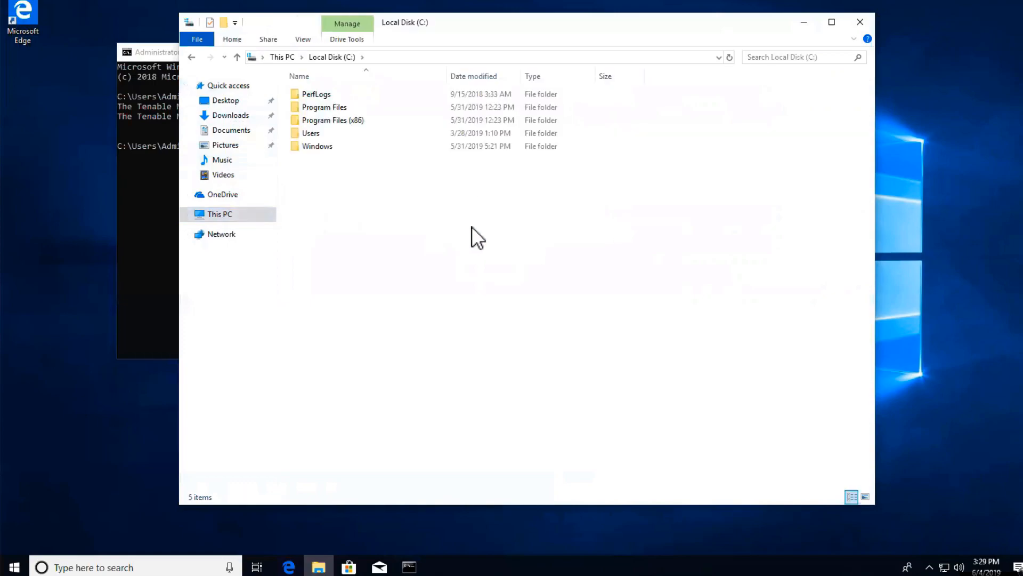
left_click(302, 38)
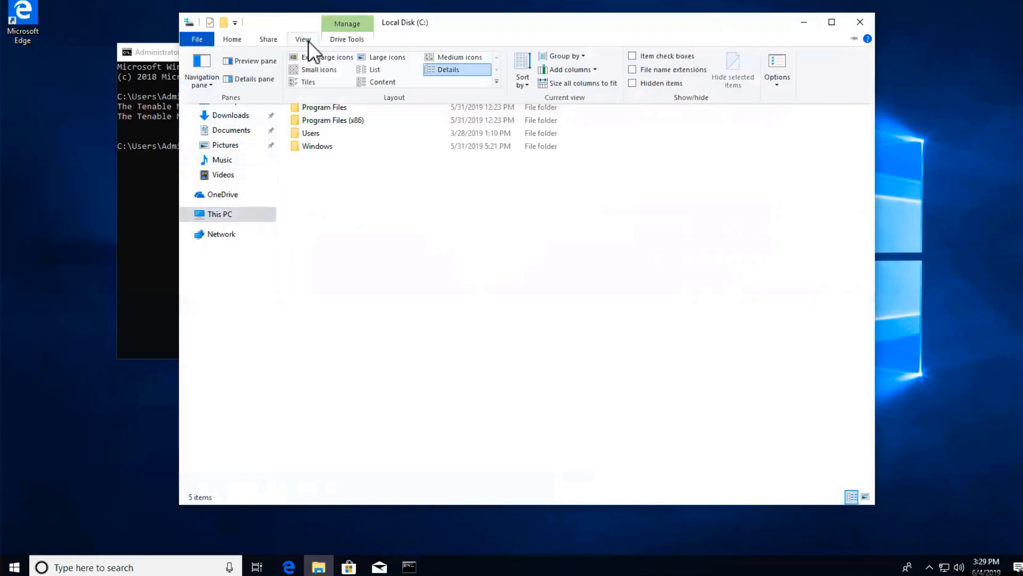
mouse_move(640, 91)
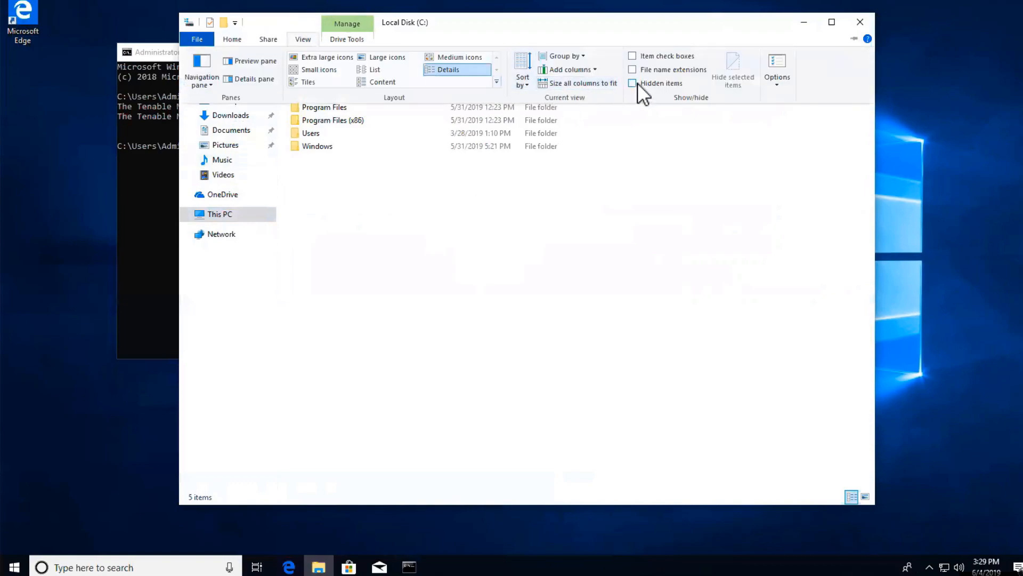
left_click(631, 83)
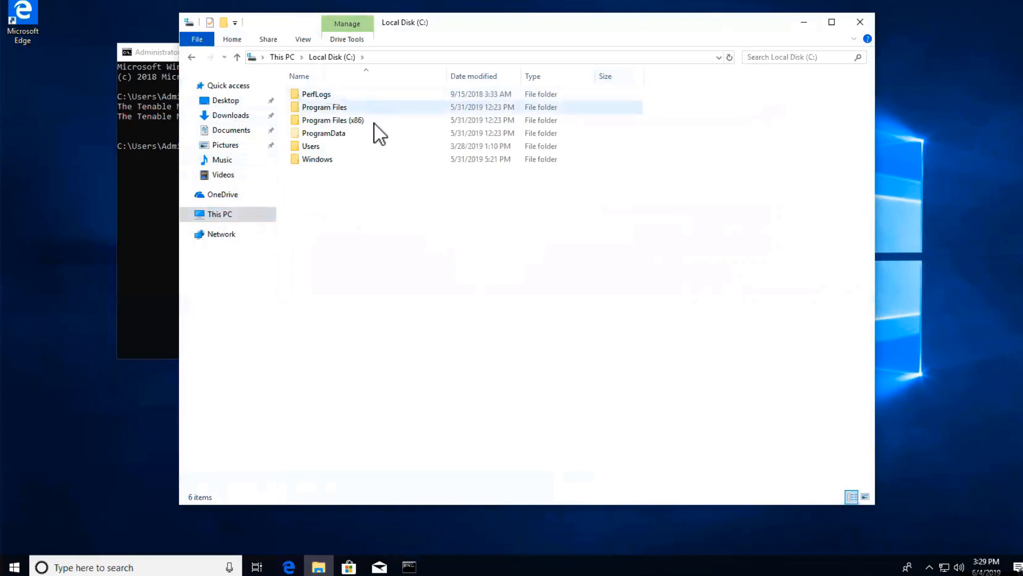
Open C:\ProgramData\Tenable\Nessus\nessus.
double_click(323, 133)
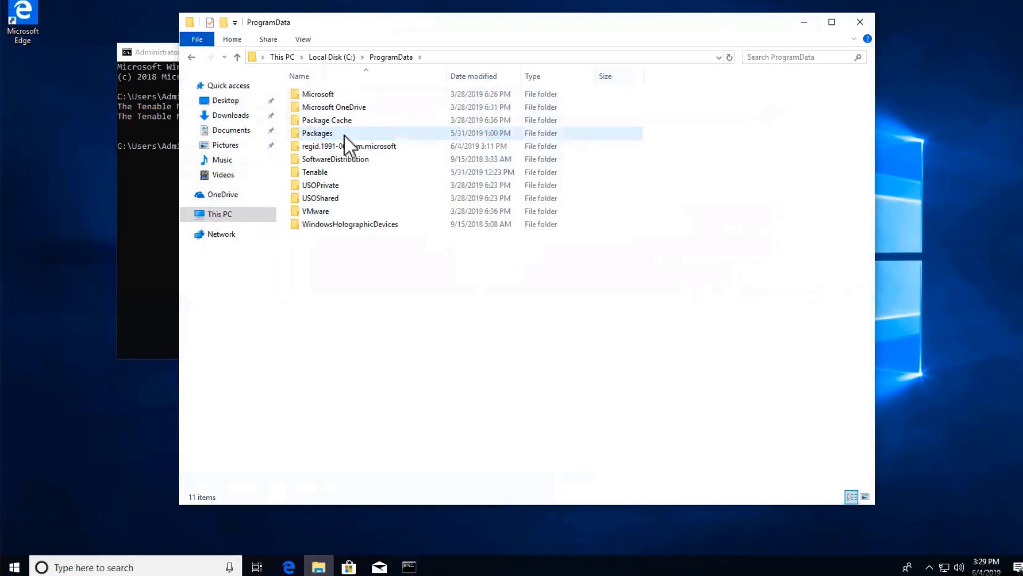
double_click(315, 172)
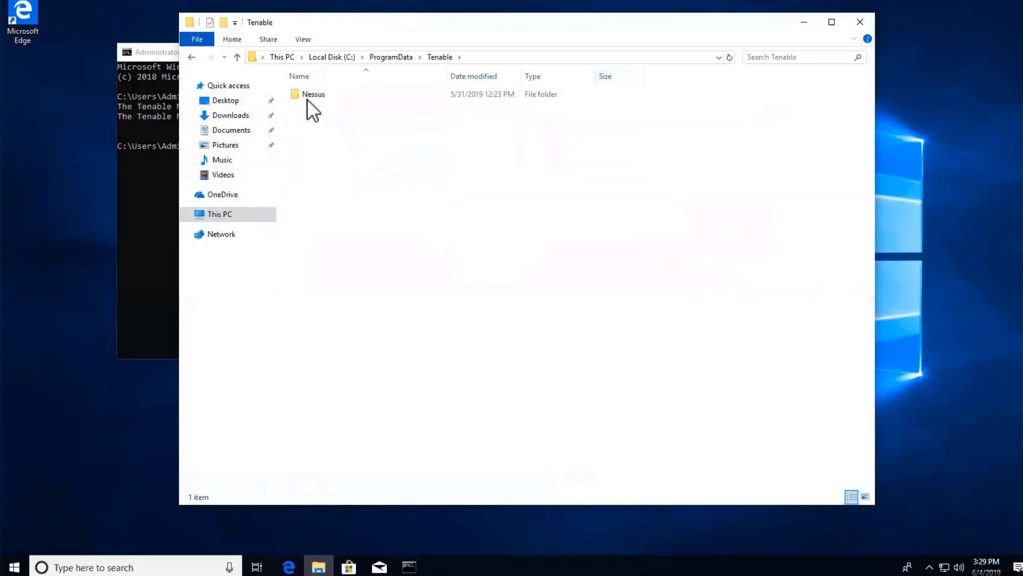
double_click(314, 94)
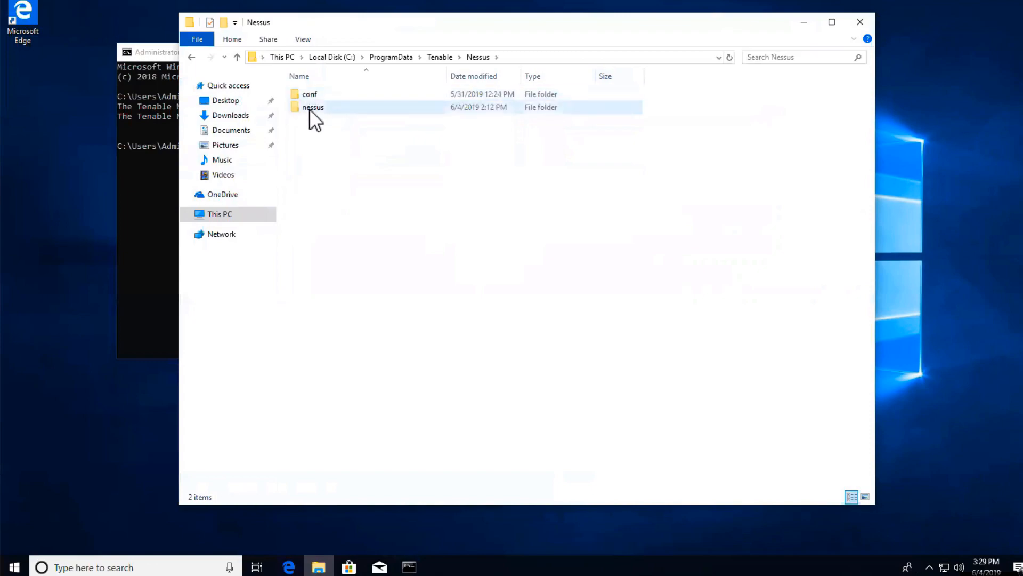
double_click(313, 107)
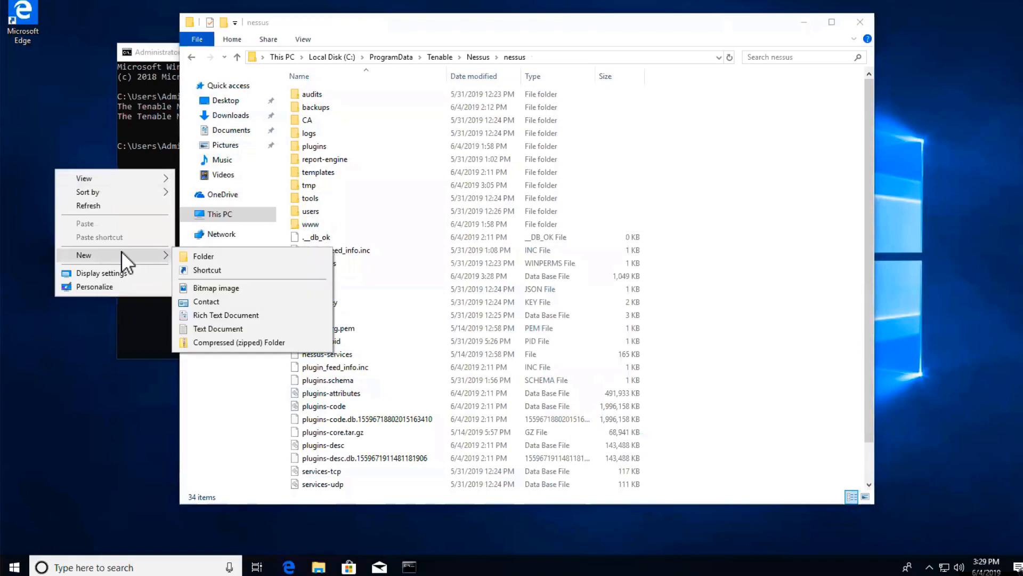
Create a desktop folder named 'Nessus backup'.
left_click(203, 256)
type("Nessus backup")
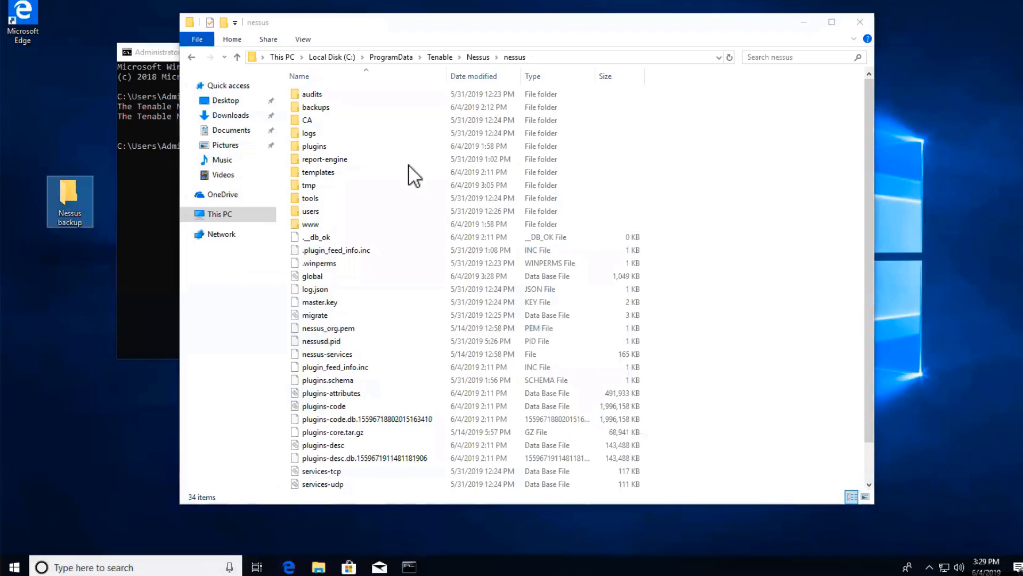
scroll("down", 3)
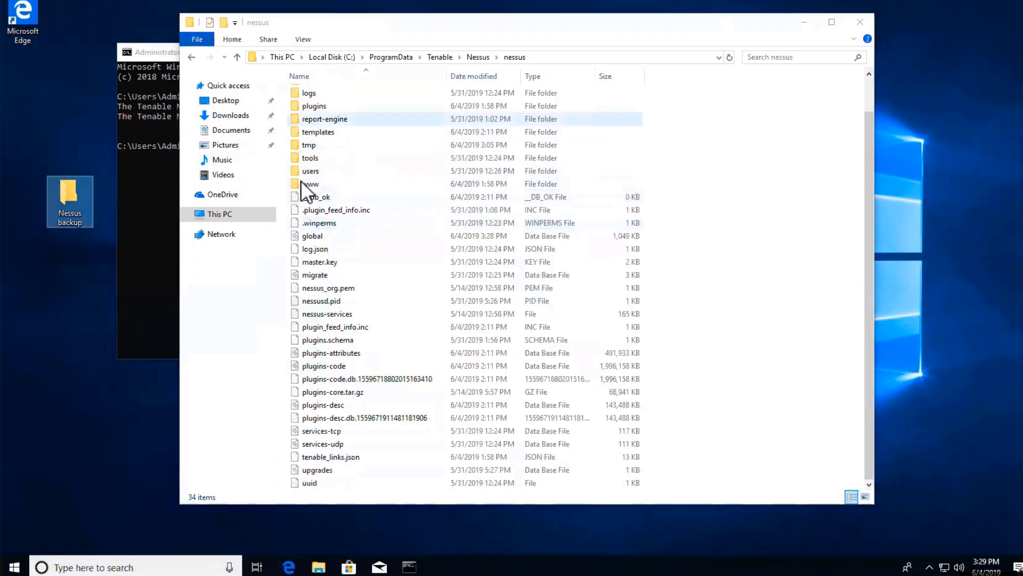
mouse_move(320, 248)
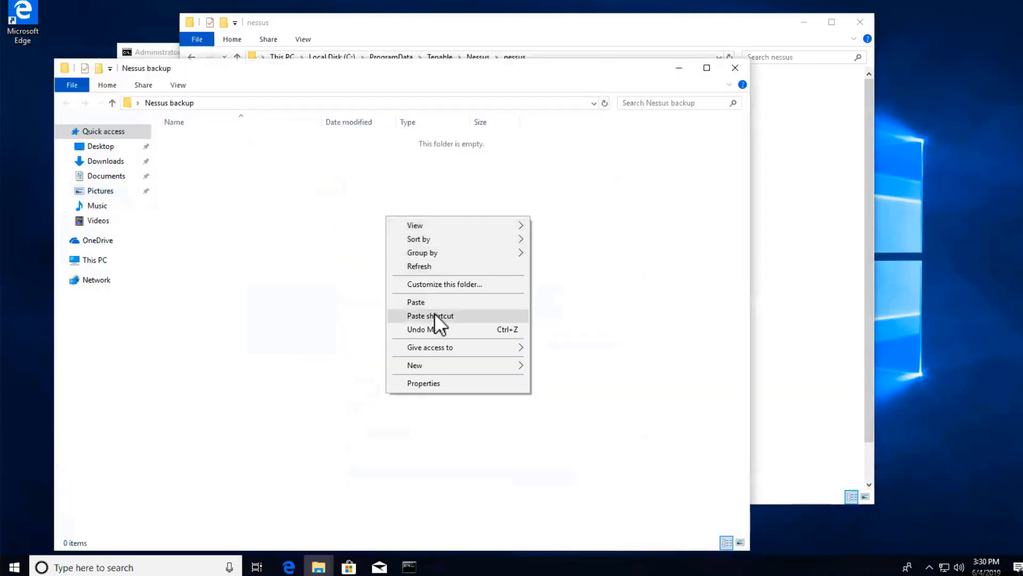
Copy global, master.key and backups into Nessus backup, then select users.
left_click(415, 301)
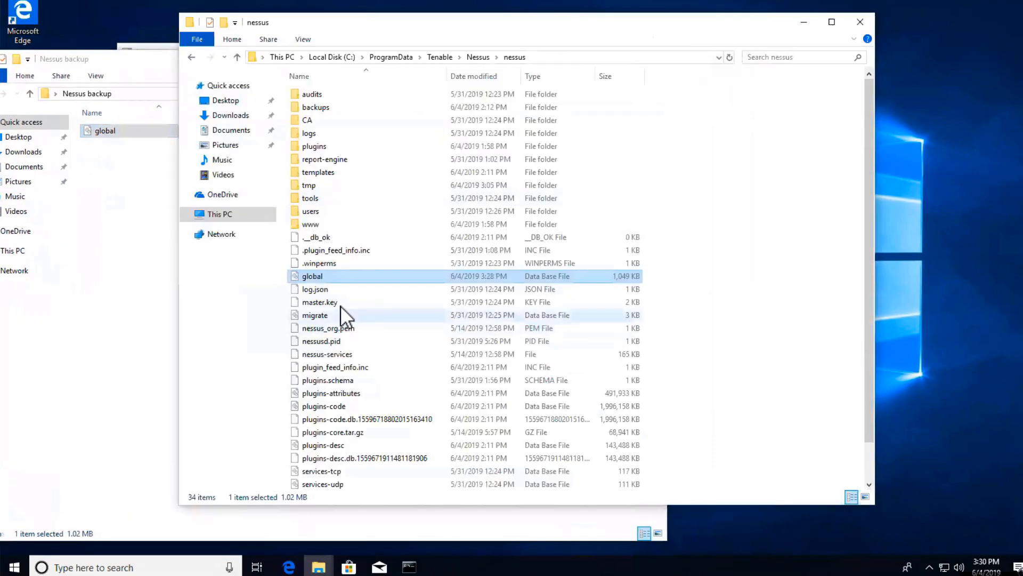
left_click(320, 302)
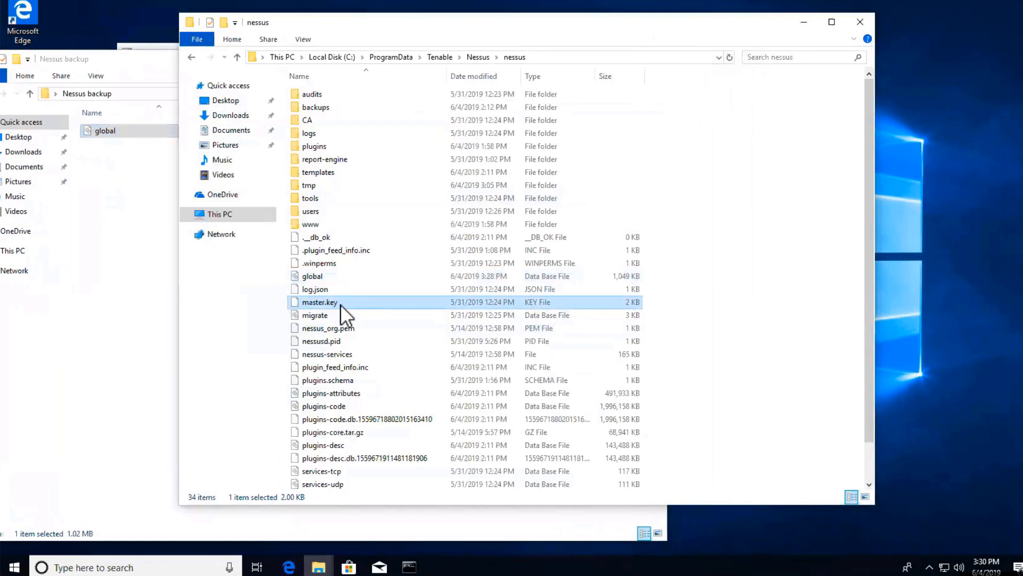
mouse_move(105, 225)
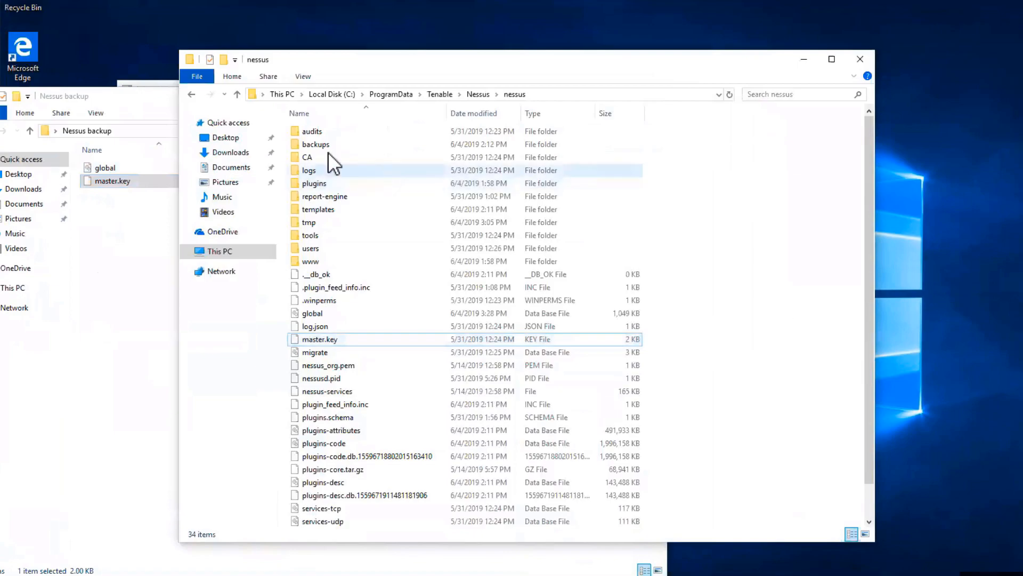
right_click(315, 145)
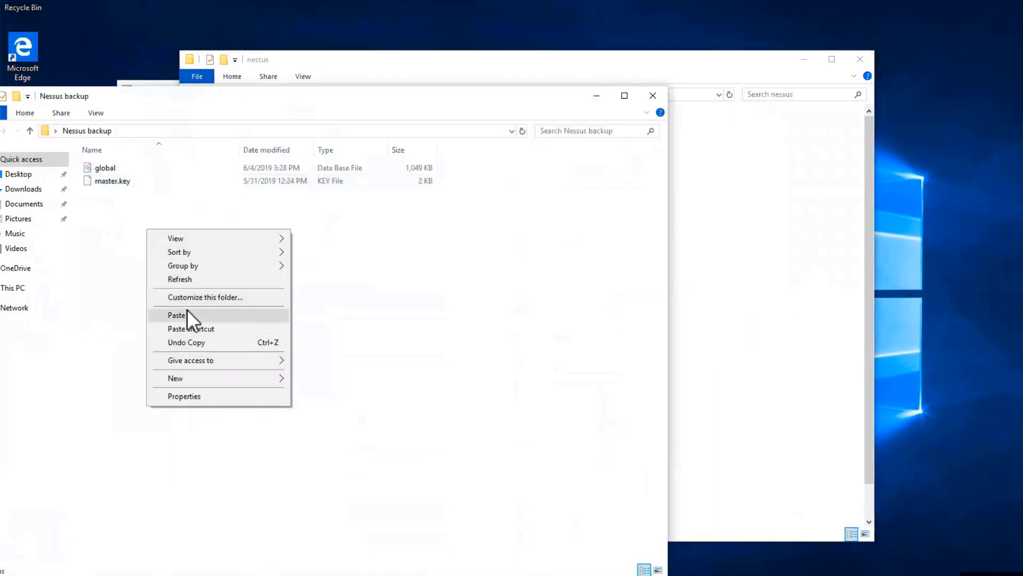
left_click(177, 315)
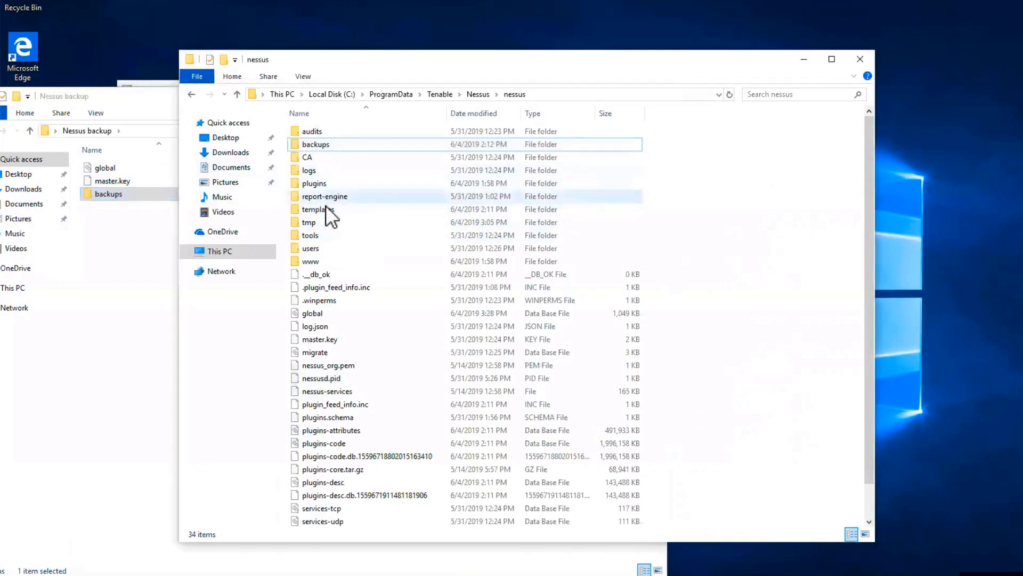
left_click(311, 248)
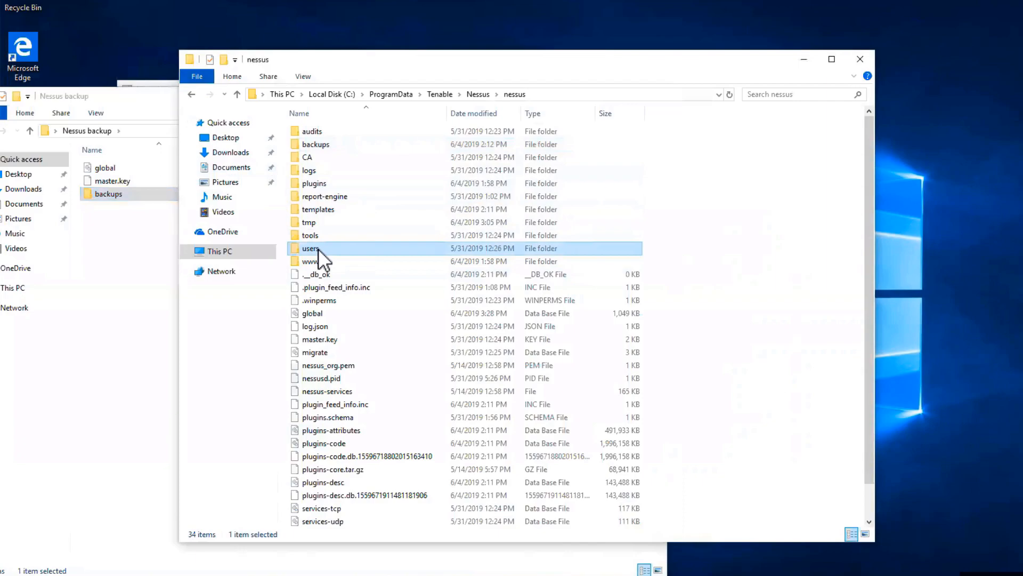
mouse_move(140, 255)
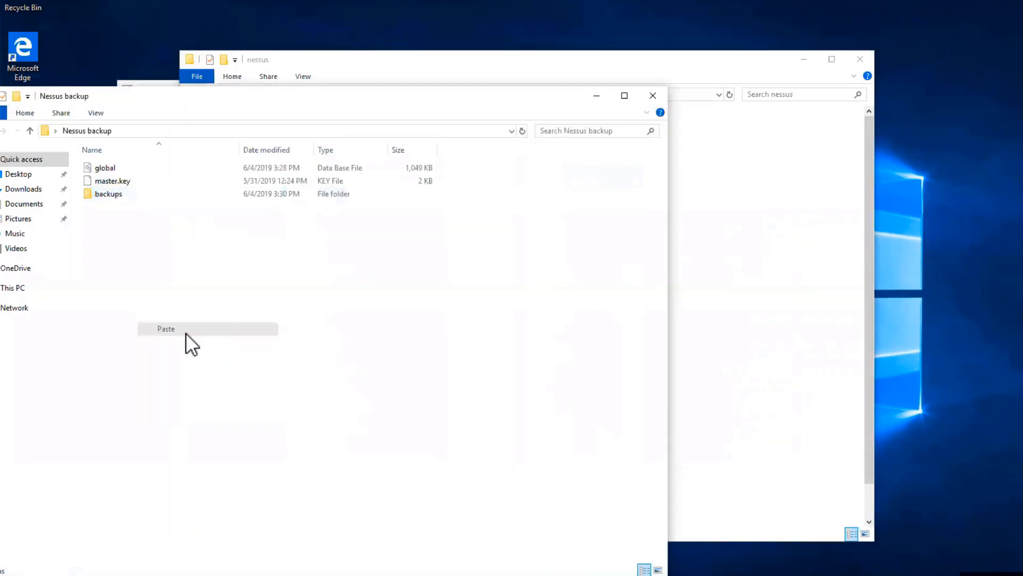
Paste the users folder into Nessus backup and close the File Explorer windows.
left_click(166, 328)
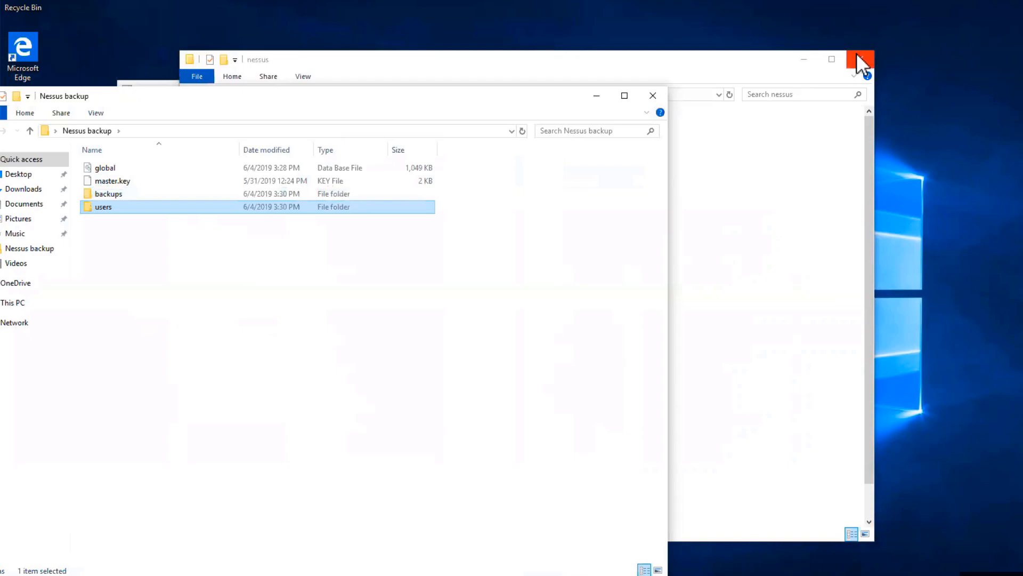
mouse_move(862, 58)
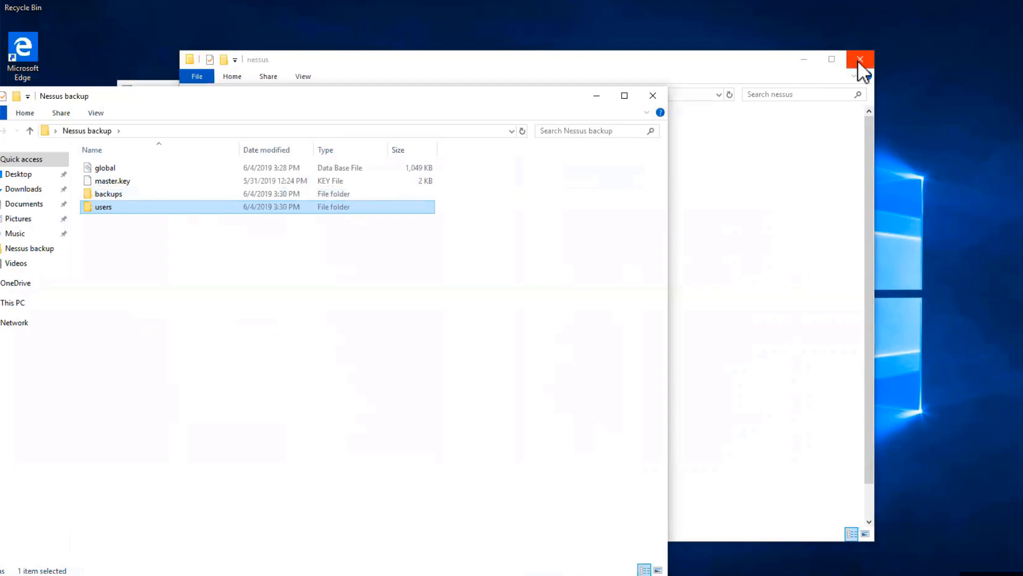
left_click(860, 59)
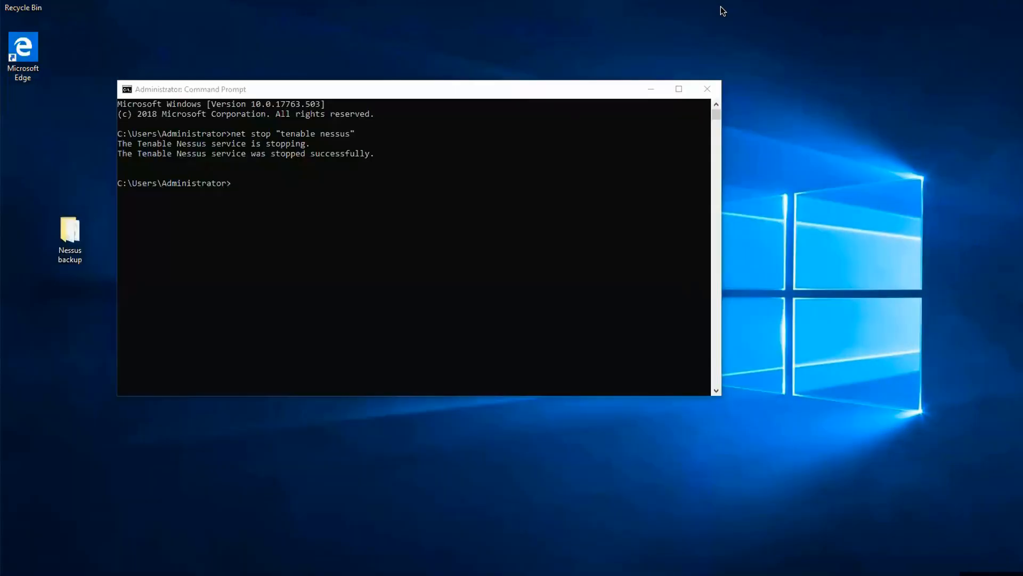